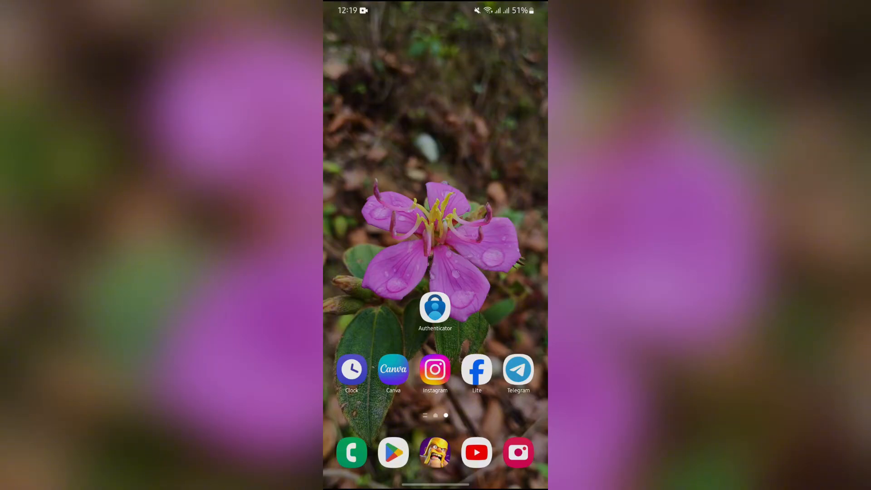
- Launch Microsoft Authenticator from the home screen; it opens on its locked screen
left_click(436, 308)
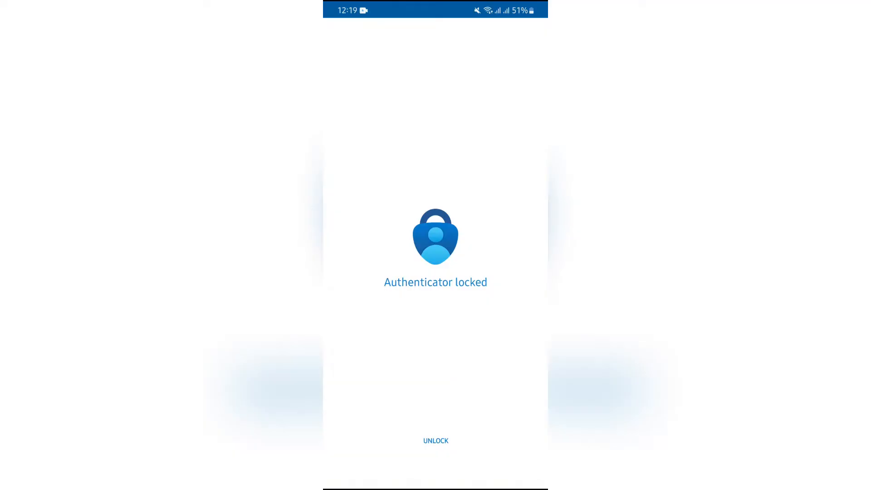
- Unlock Authenticator to reveal the saved Microsoft and Instagram accounts
left_click(436, 441)
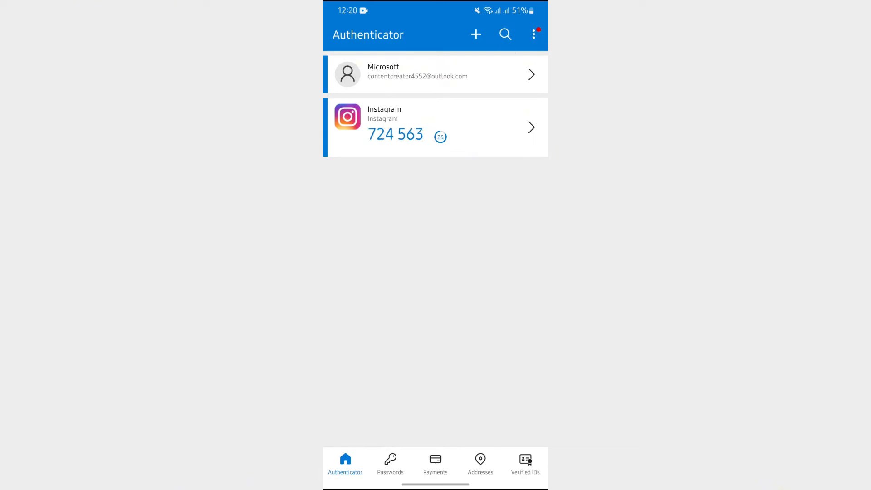
- Start adding a new account via the + button, reaching the account-type choices
left_click(476, 34)
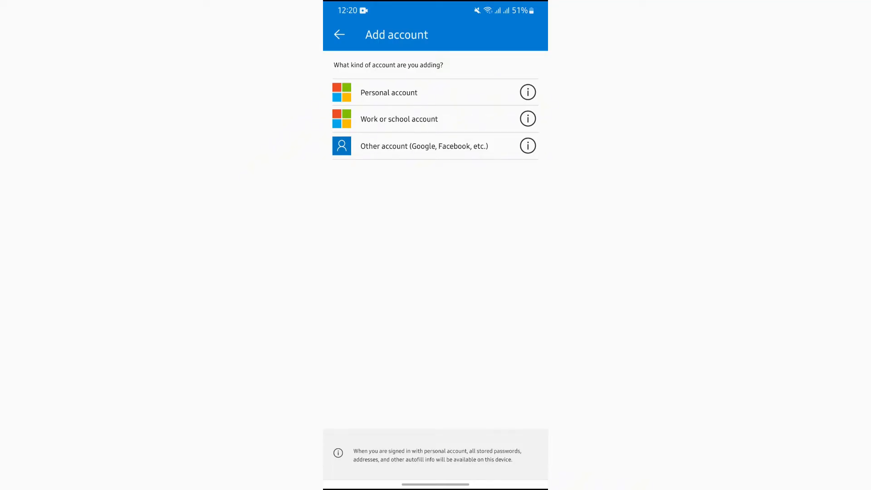
- Add a LinkedIn.com account as an Other account with a manually entered secret and finish
left_click(424, 145)
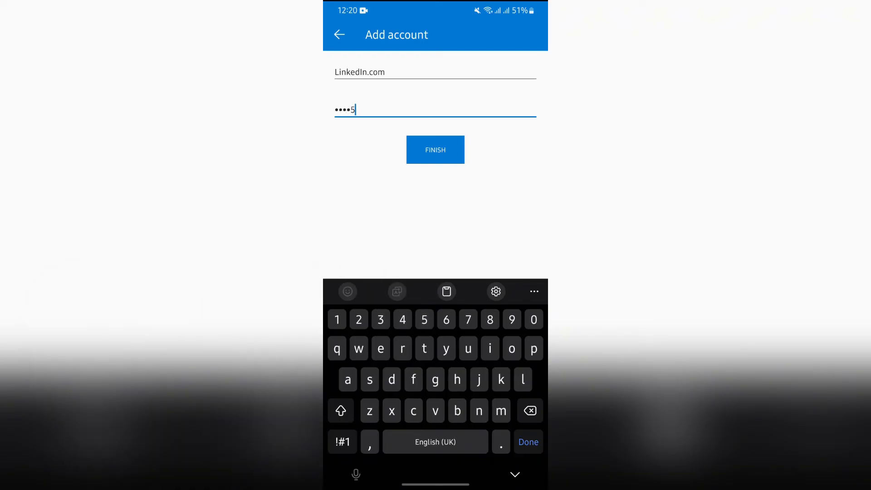
left_click(435, 150)
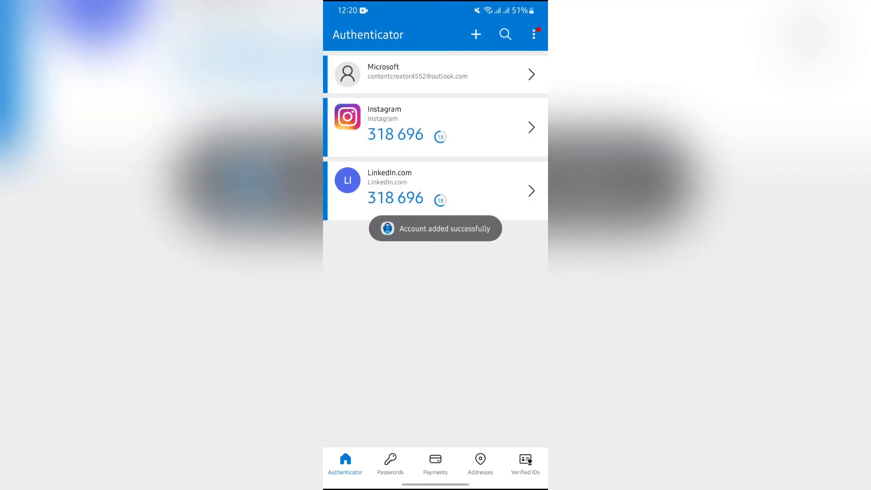